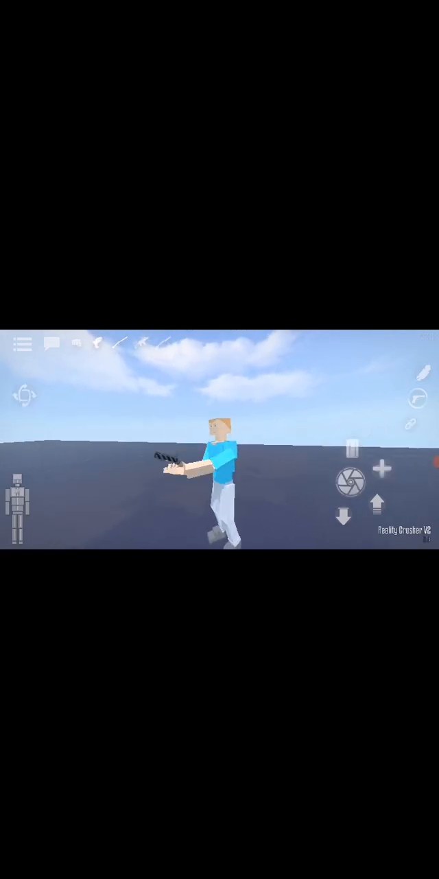
Fire the blue-shirted ragdoll's gun, sending a bullet trail across the grey plain
{"action": "left_click", "coordinate": [352, 481]}
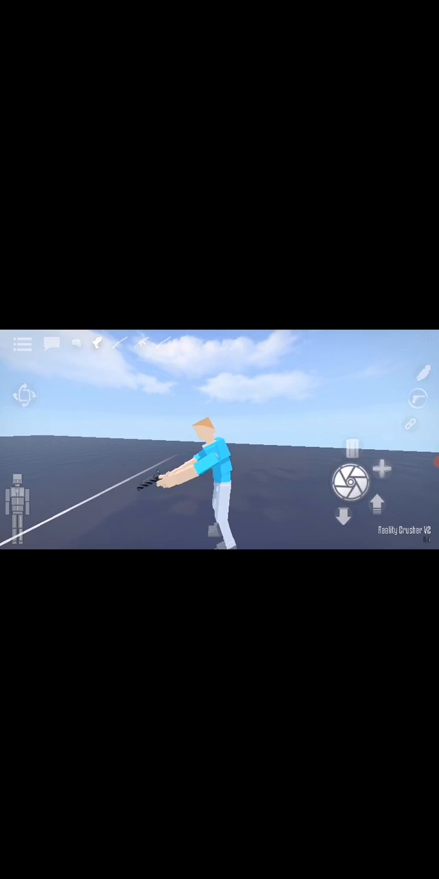